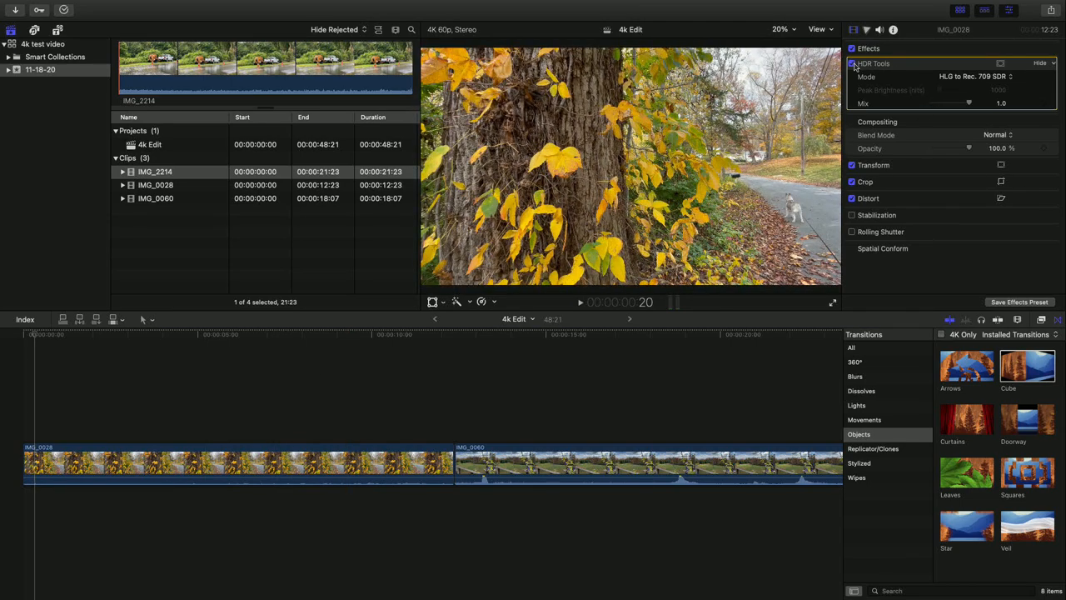
Enable HDR Tools (HLG to Rec. 709 SDR) on IMG_0028 and play the 4k Edit timeline
{"action": "left_click", "coordinate": [102, 339]}
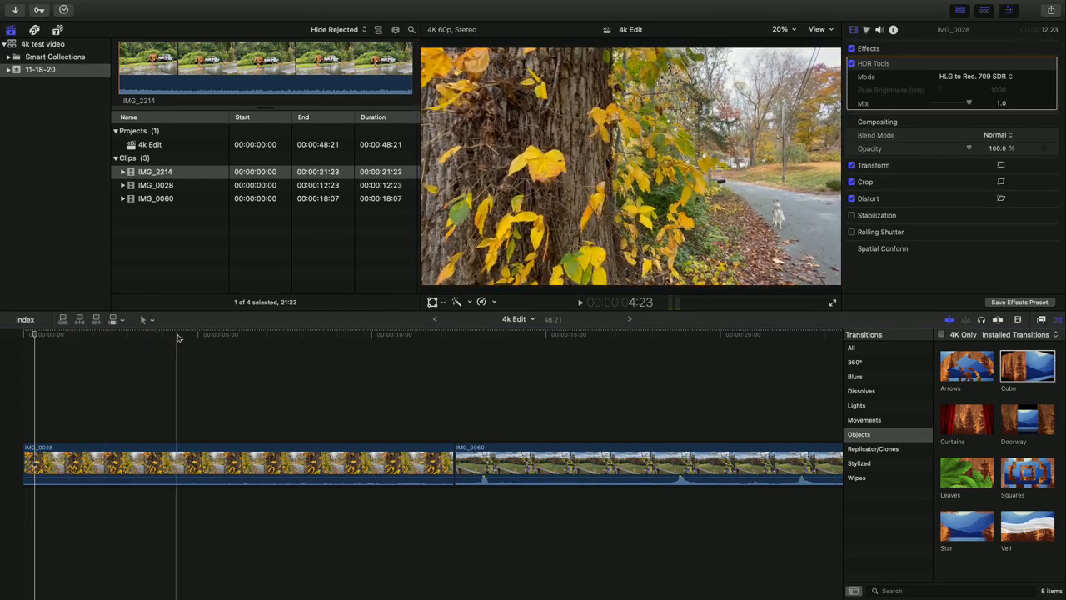
{"action": "left_click", "coordinate": [131, 380]}
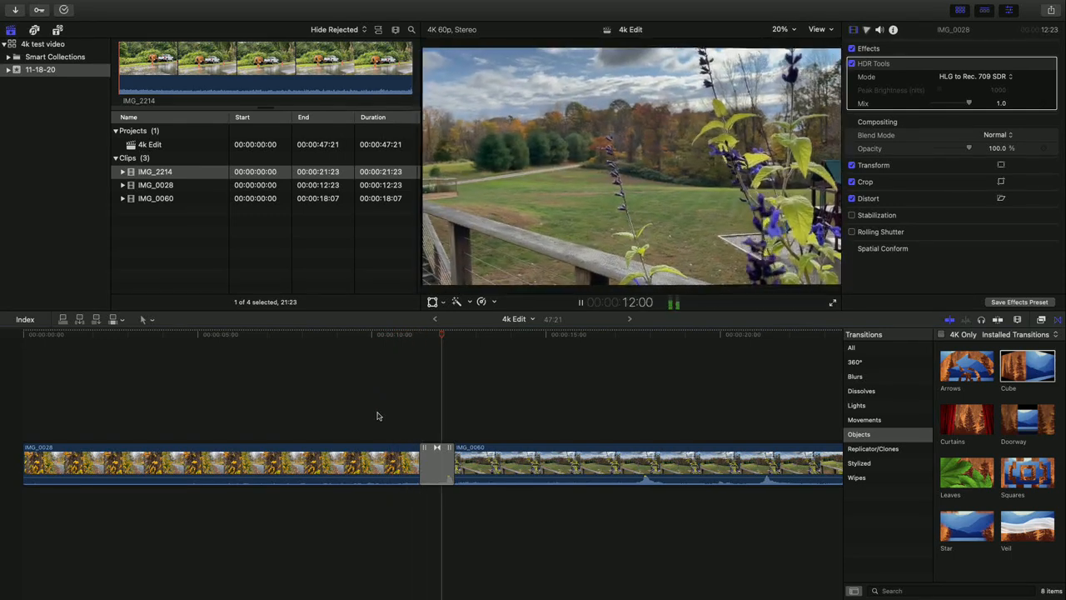
Join IMG_0028 and IMG_0060 with a transition and show the video effects browser
{"action": "left_click", "coordinate": [819, 30]}
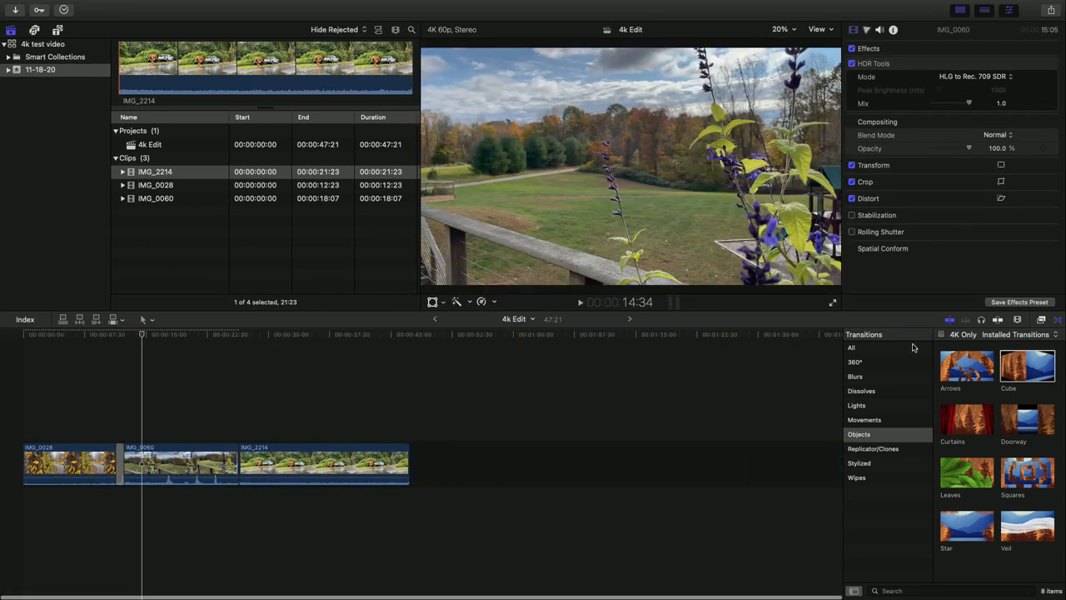
{"action": "left_click", "coordinate": [857, 334]}
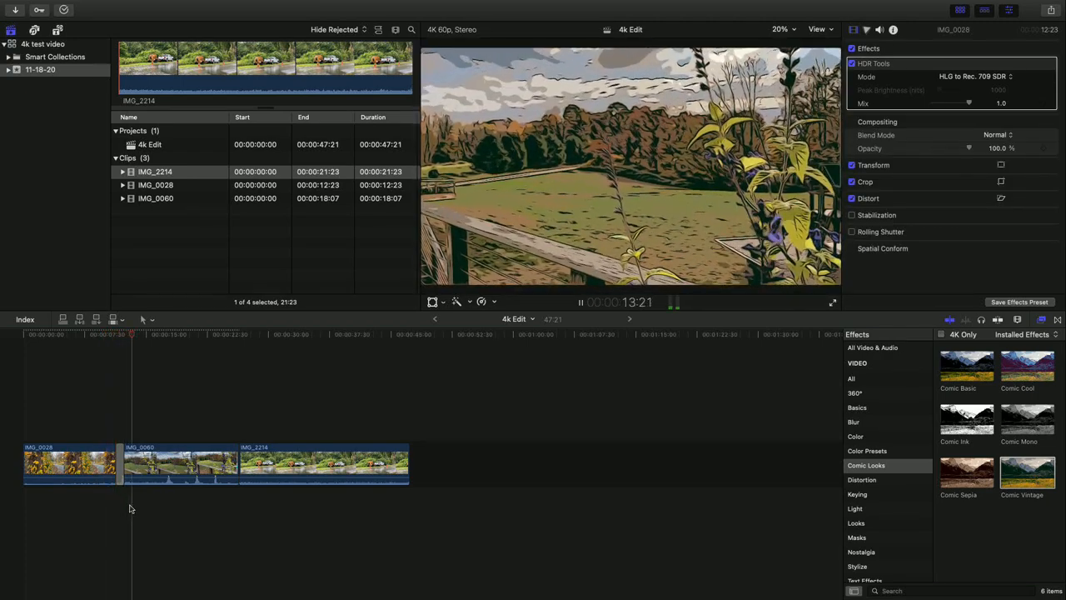
Switch to the ww-327 return library and load its ww-327 project
{"action": "left_click", "coordinate": [213, 333]}
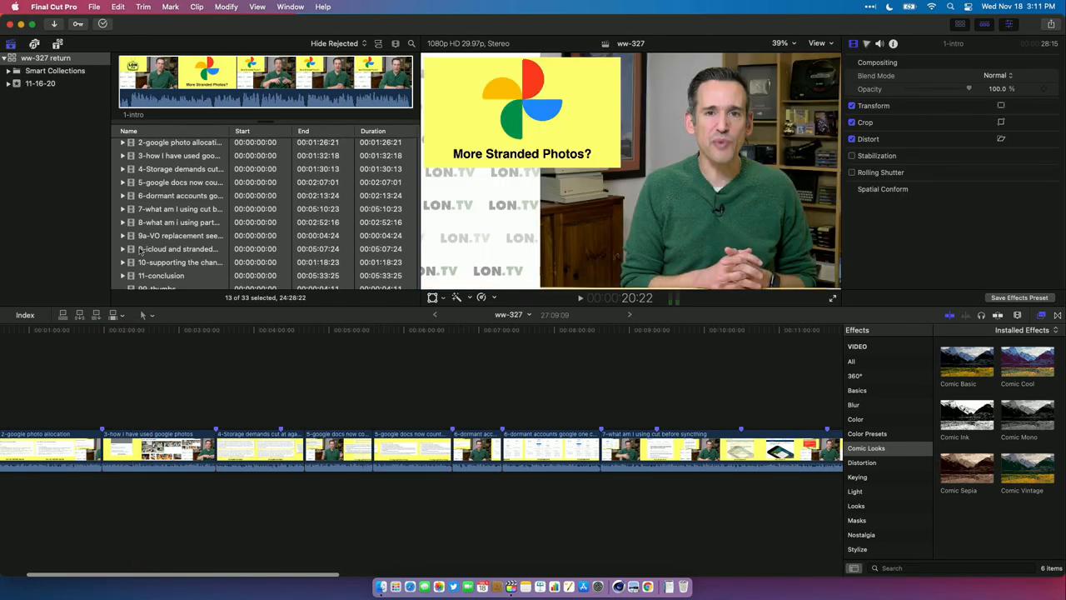
{"action": "mouse_move", "coordinate": [161, 195]}
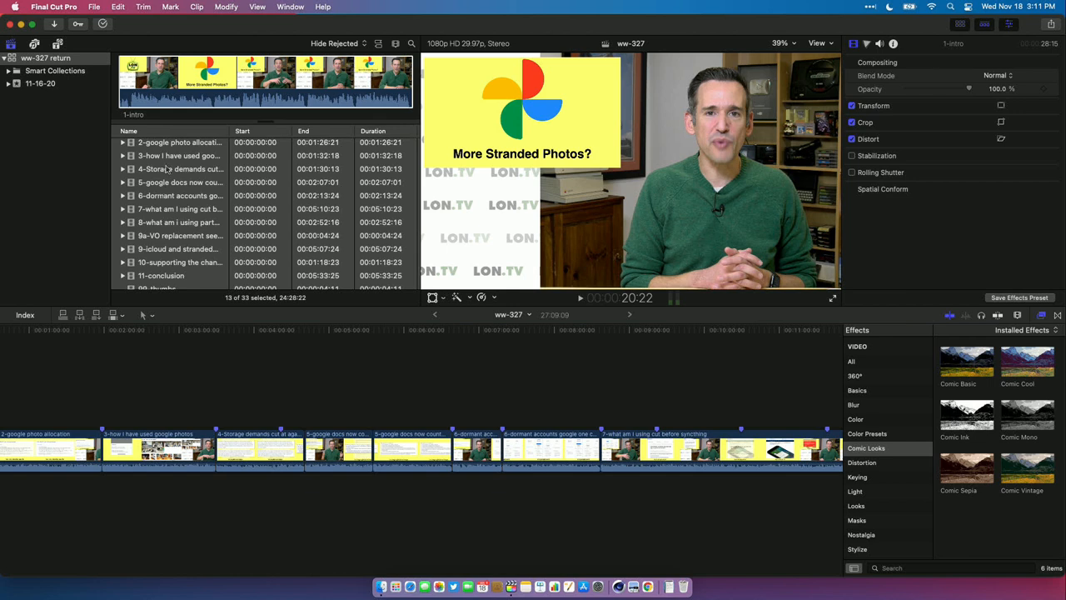
Choose Transcode Media… for the selected ww-327 browser clips
{"action": "right_click", "coordinate": [179, 169]}
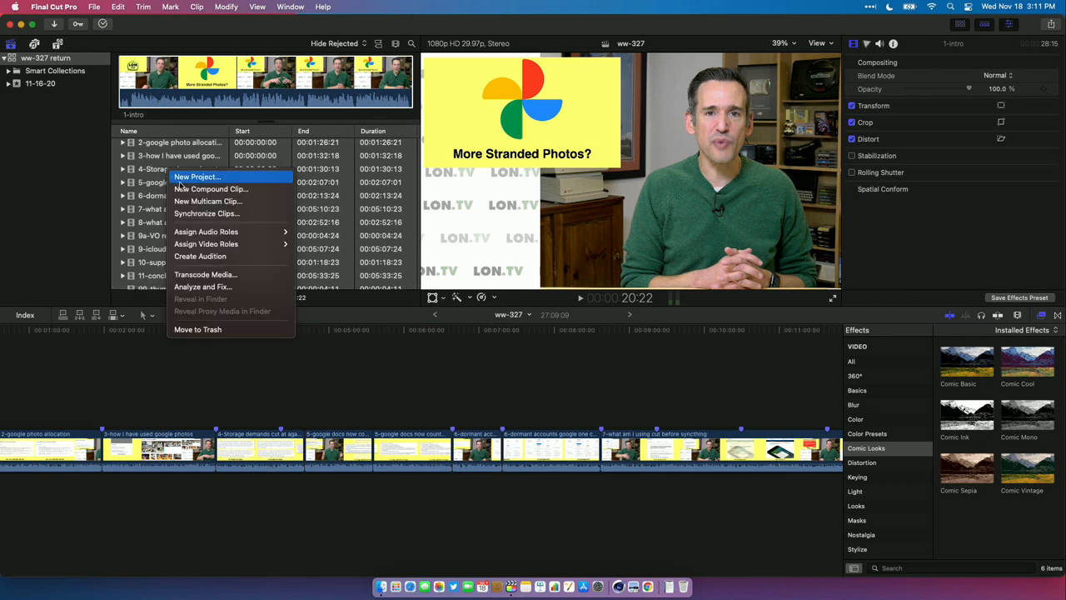
{"action": "mouse_move", "coordinate": [206, 244]}
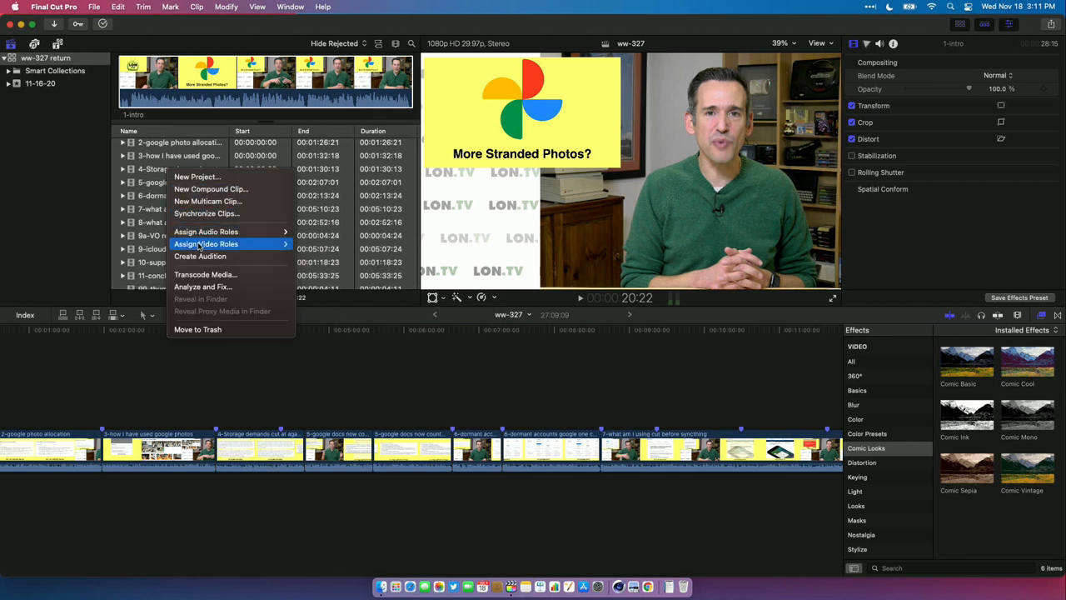
{"action": "mouse_move", "coordinate": [205, 275]}
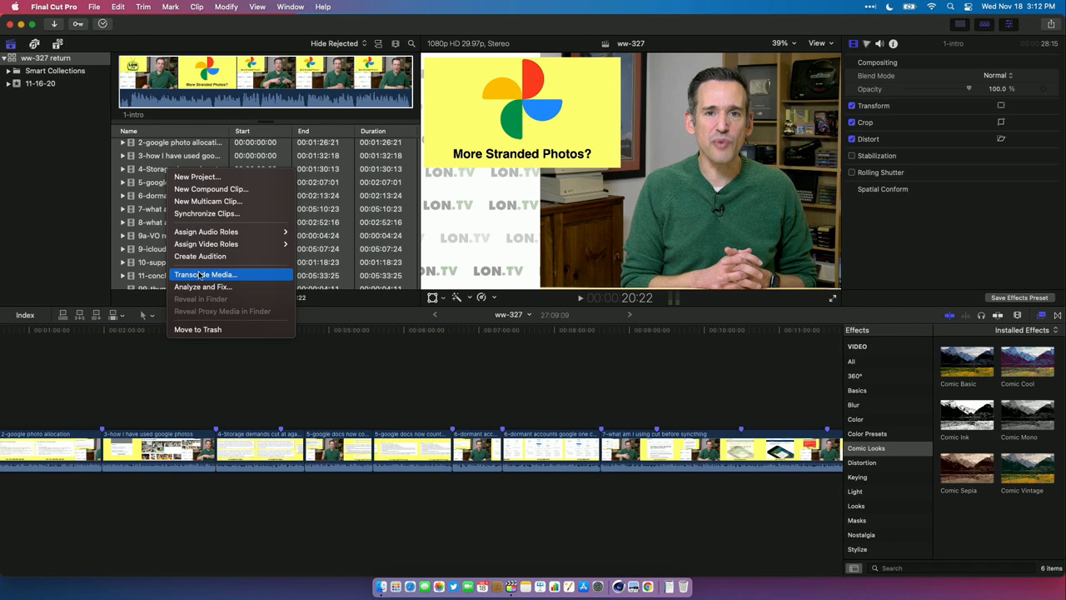
{"action": "left_click", "coordinate": [206, 274]}
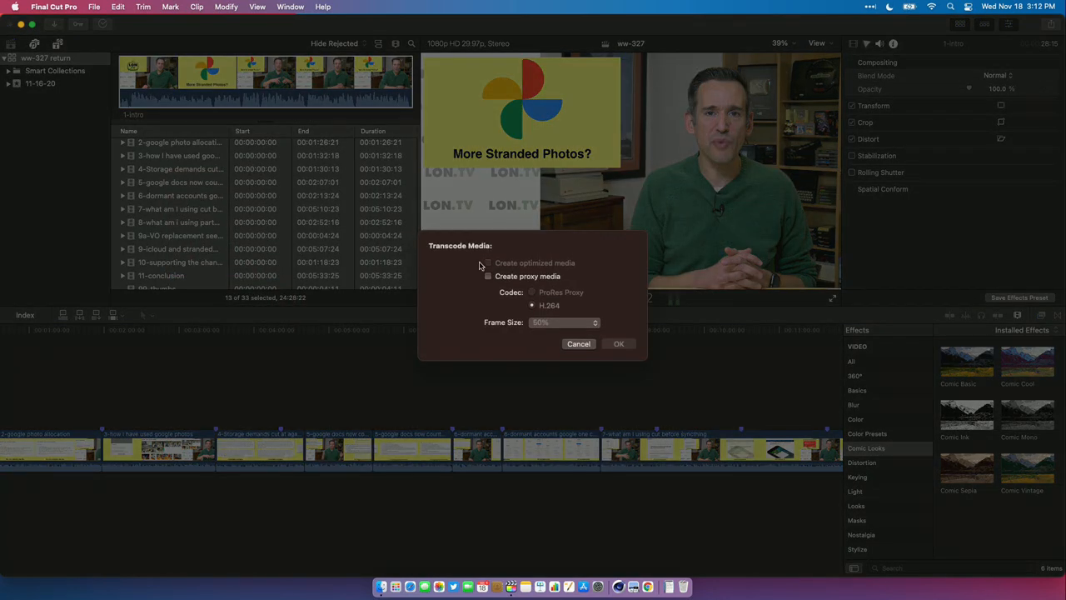
Turn on Create proxy media with H.264 at 50% frame size and dismiss the dialog
{"action": "left_click", "coordinate": [489, 276]}
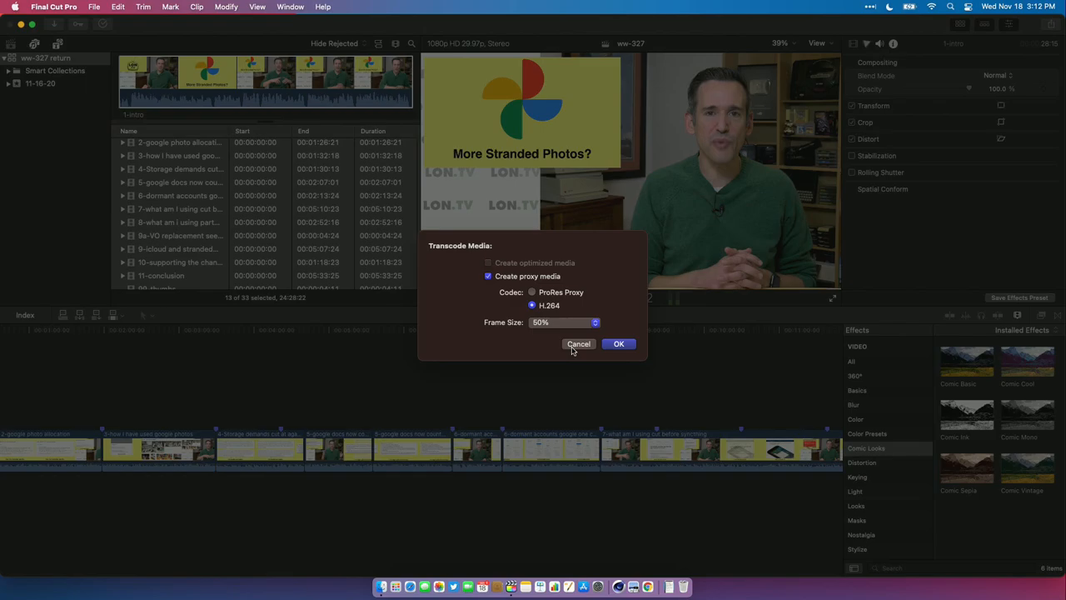
{"action": "left_click", "coordinate": [618, 343]}
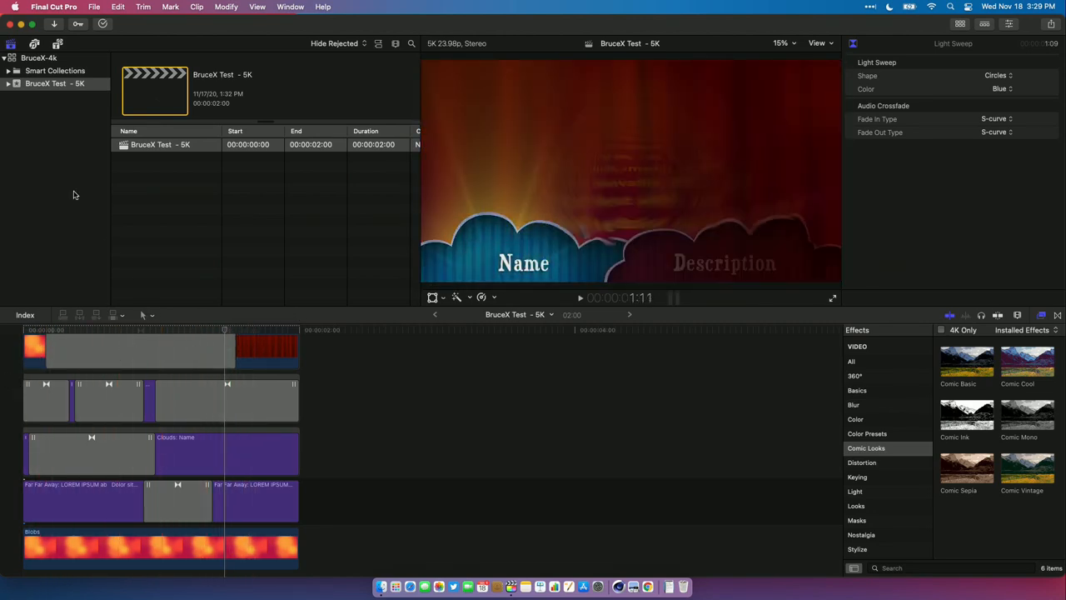
Leave the BruceX Test - 5K project and move to the App Store games search
{"action": "left_click", "coordinate": [54, 6]}
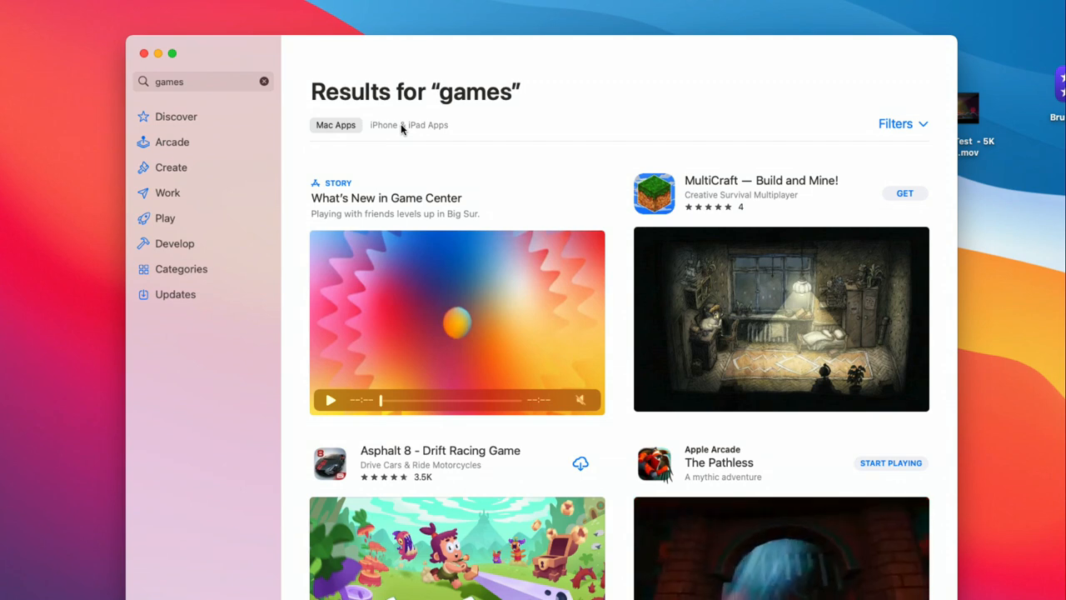
Show iPhone & iPad app results for "games", such as Shortcut Run and Among Us!
{"action": "left_click", "coordinate": [408, 124]}
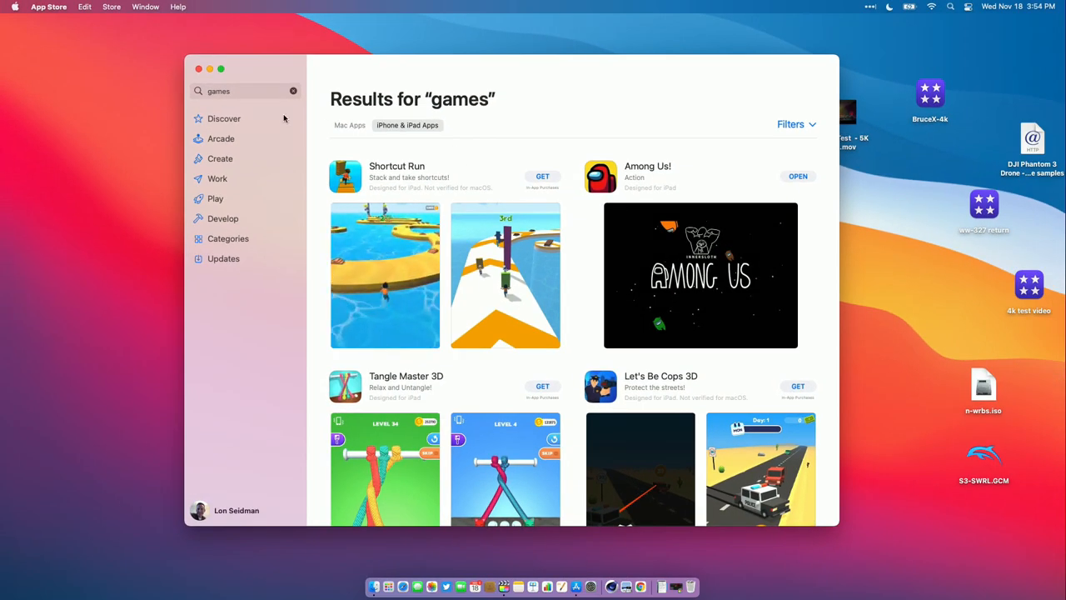
{"action": "left_click", "coordinate": [242, 90]}
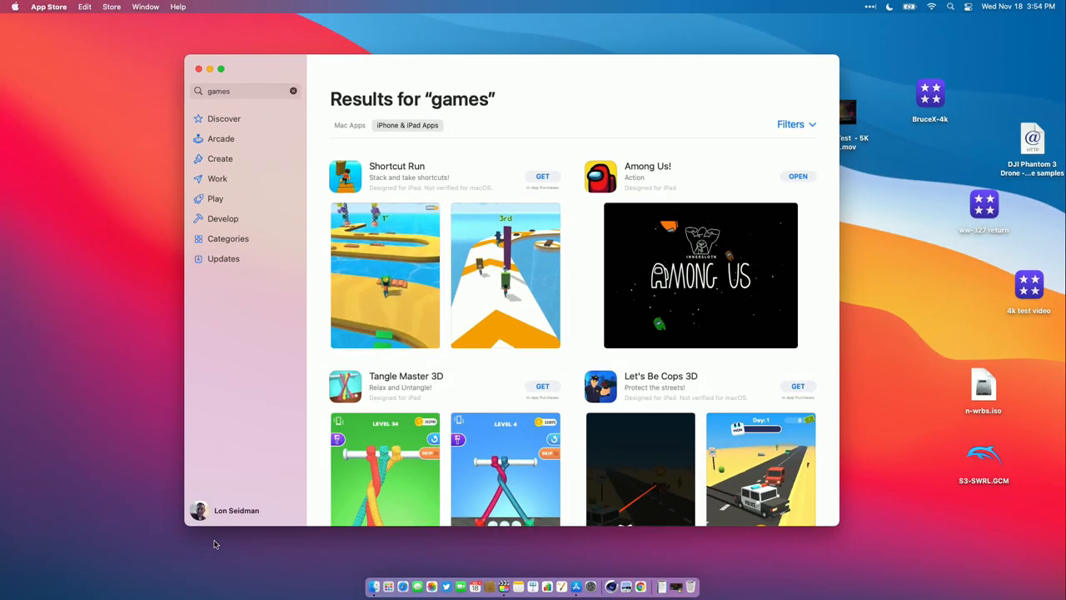
List the account's purchased iPhone & iPad apps, including SiennaLink and NDI Viewer
{"action": "left_click", "coordinate": [236, 509]}
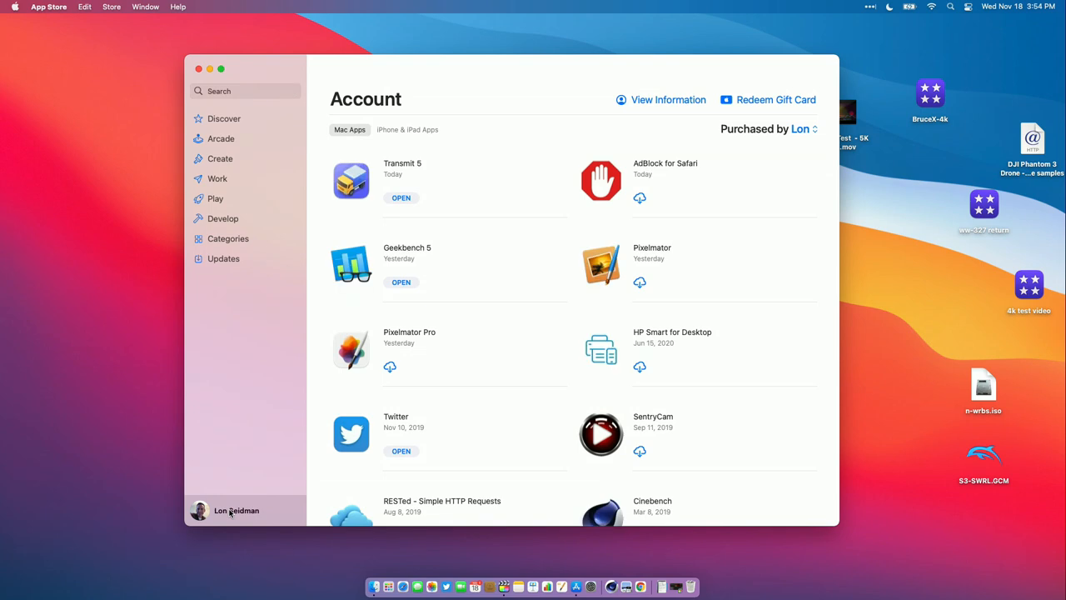
{"action": "mouse_move", "coordinate": [376, 181]}
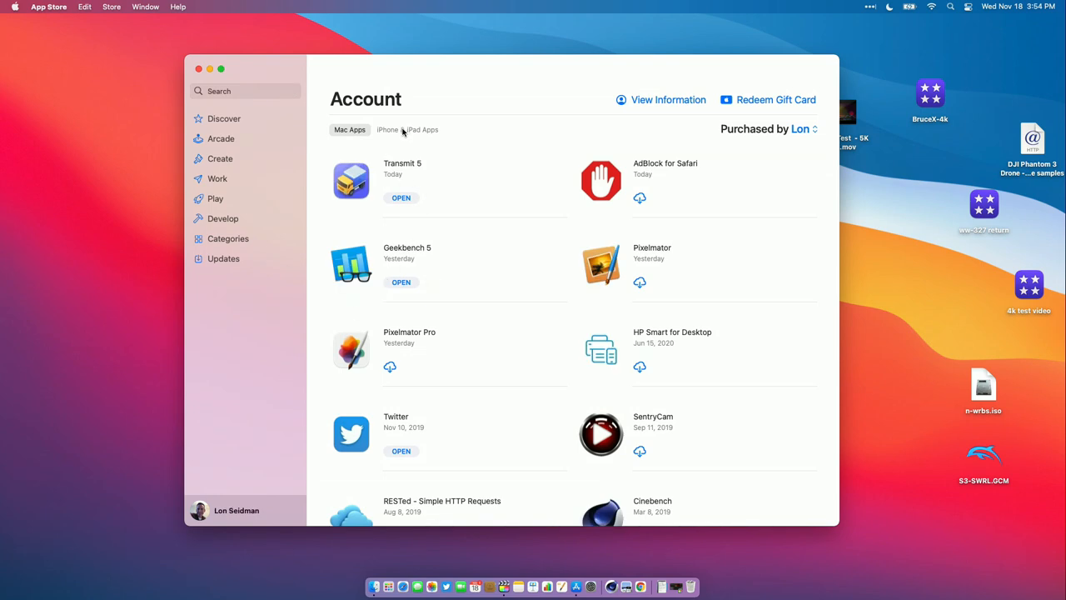
{"action": "left_click", "coordinate": [407, 129]}
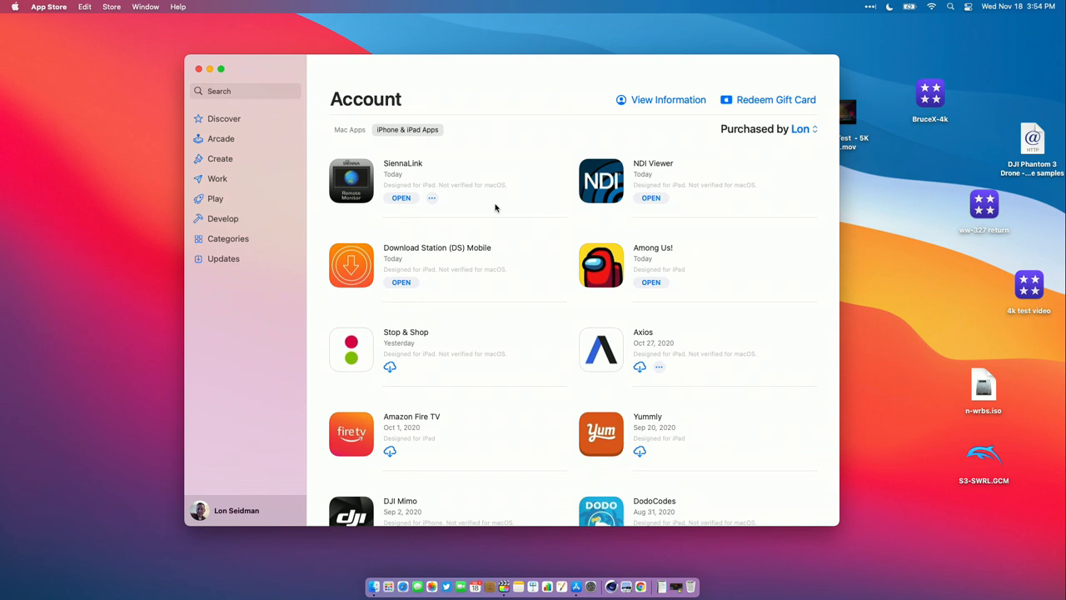
{"action": "mouse_move", "coordinate": [500, 207]}
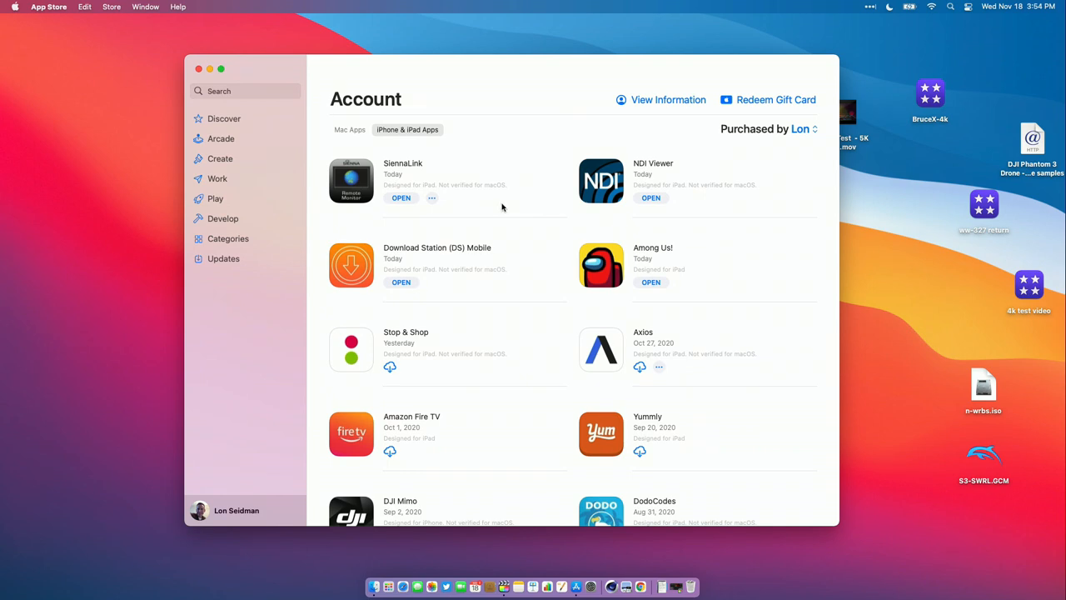
{"action": "mouse_move", "coordinate": [618, 439]}
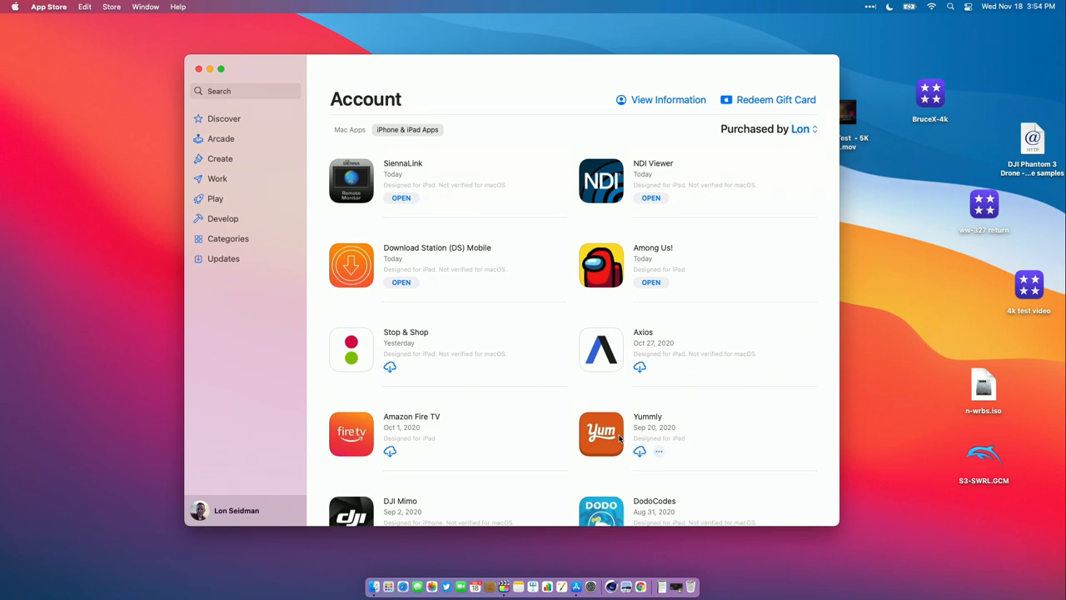
Launch the Wyze iPad app via Spotlight and move its window toward the screen centre
{"action": "type", "text": "wyze"}
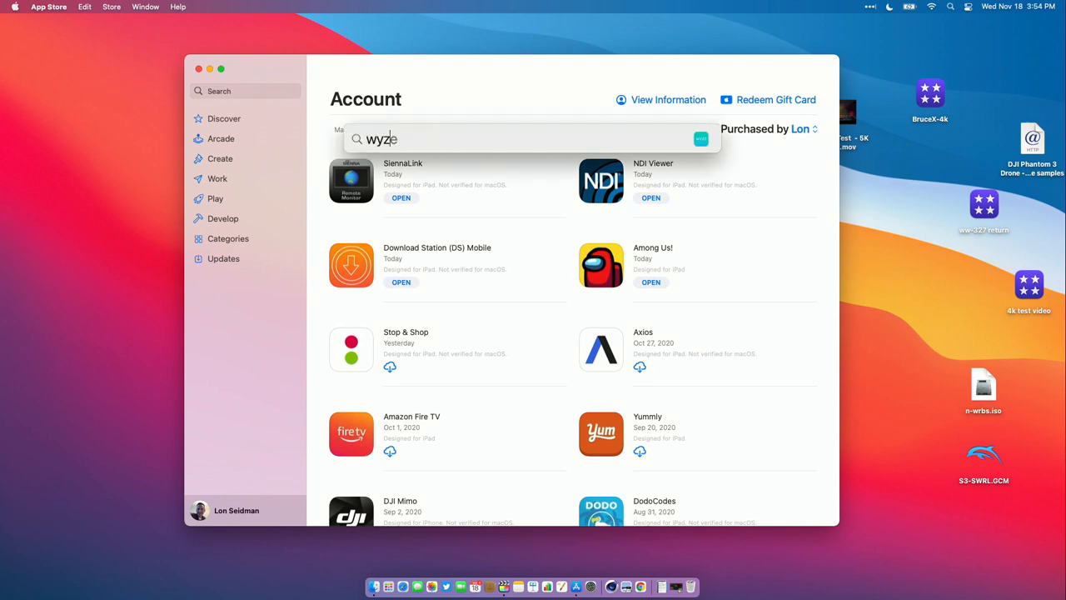
{"action": "left_click", "coordinate": [571, 401]}
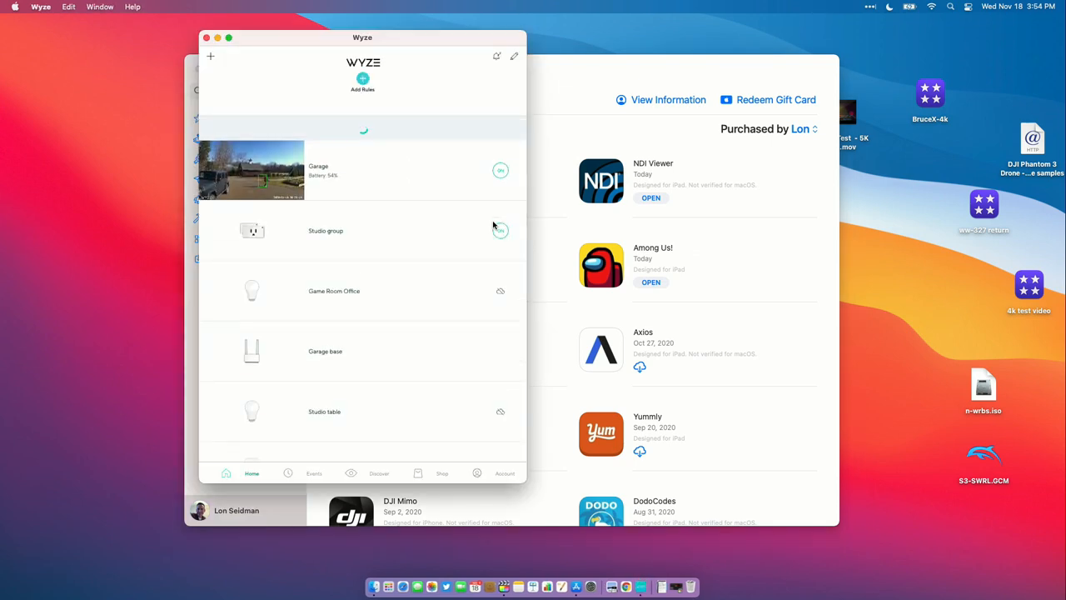
{"action": "left_click_drag", "start_coordinate": [362, 38], "coordinate": [510, 48]}
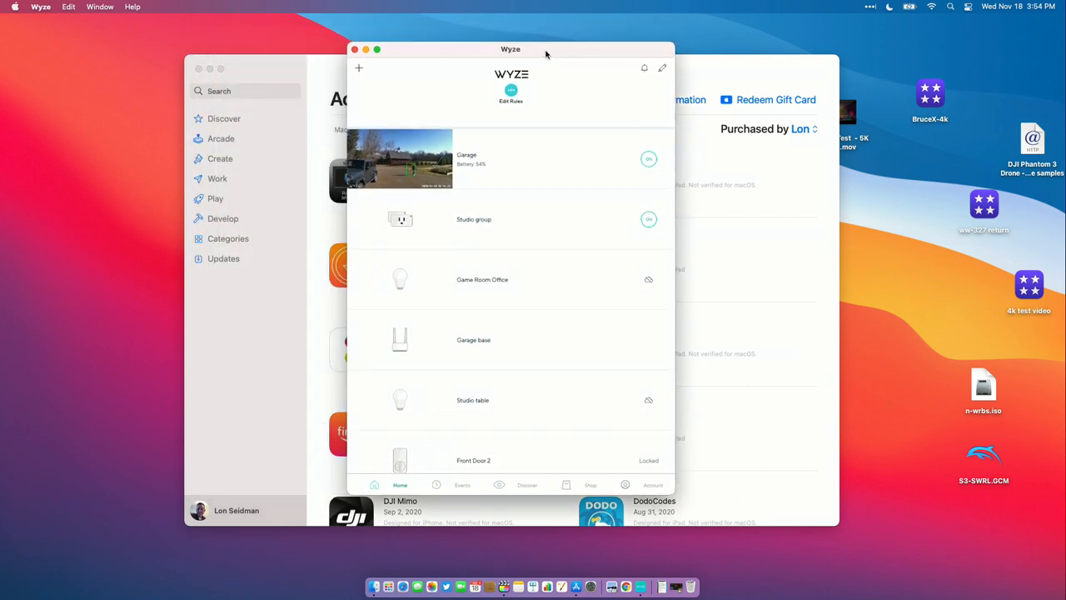